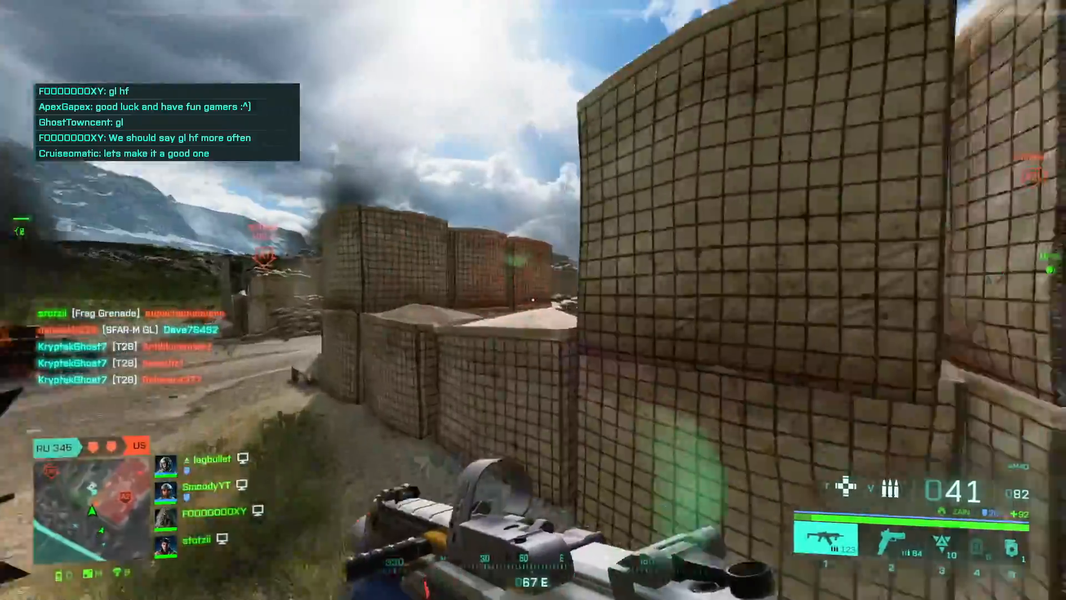
# - Bring up the options for a Battlefield game tile in Origin's My Game Library
pyautogui.click(533, 300)
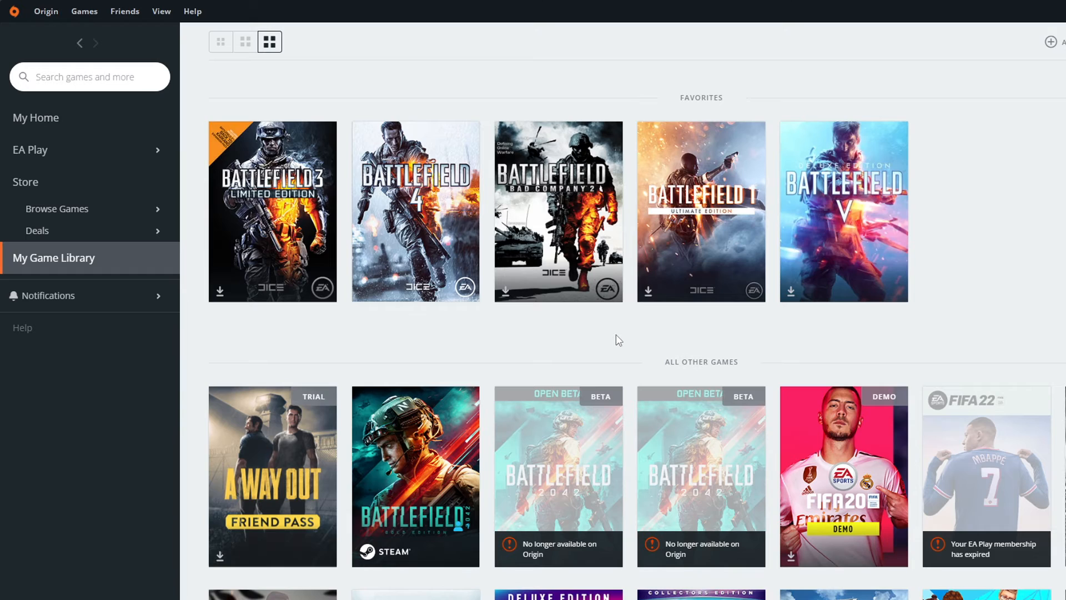
pyautogui.moveTo(447, 293)
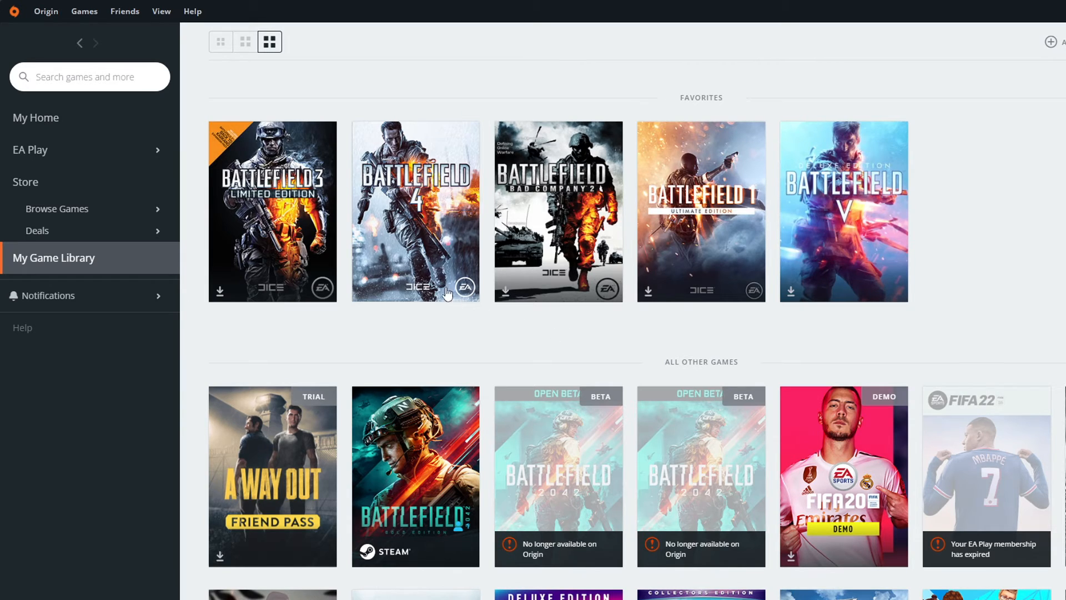
pyautogui.rightClick(414, 211)
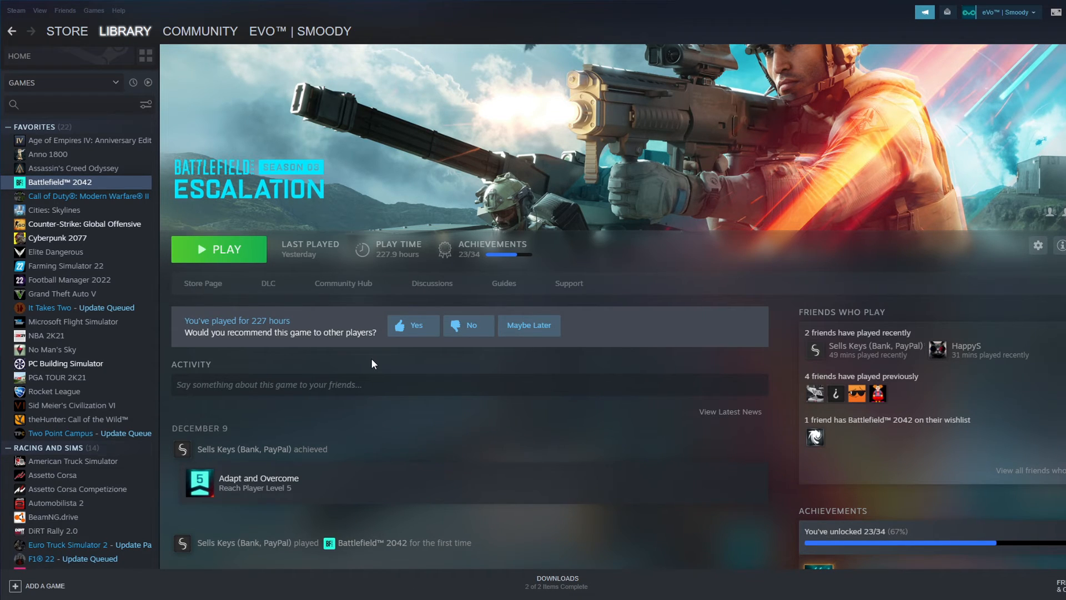
pyautogui.moveTo(379, 364)
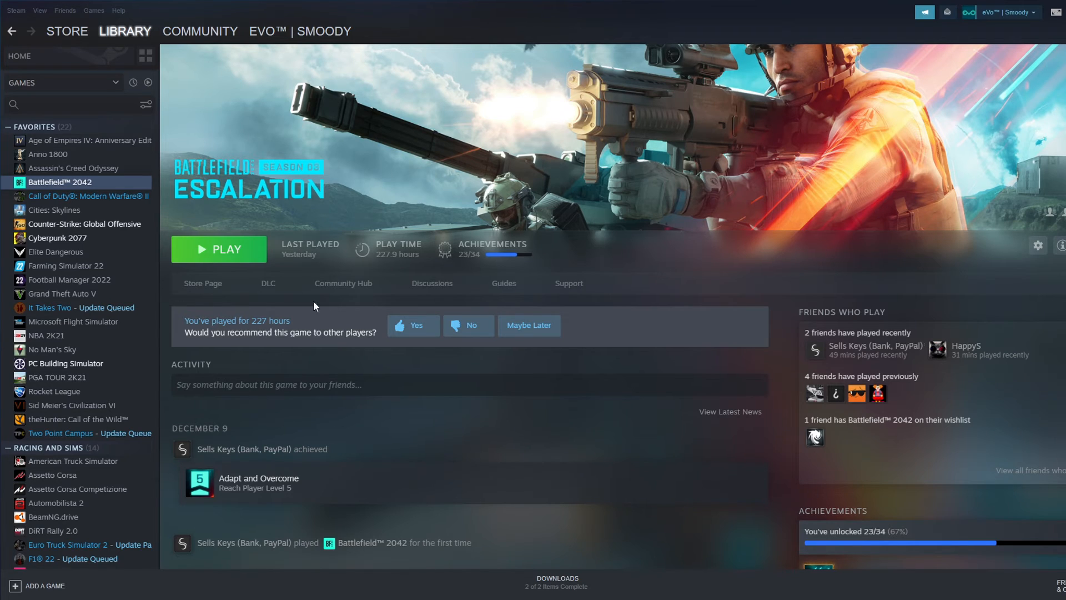
# - Bring up the options for Battlefield 2042 in the Steam library game list
pyautogui.rightClick(60, 181)
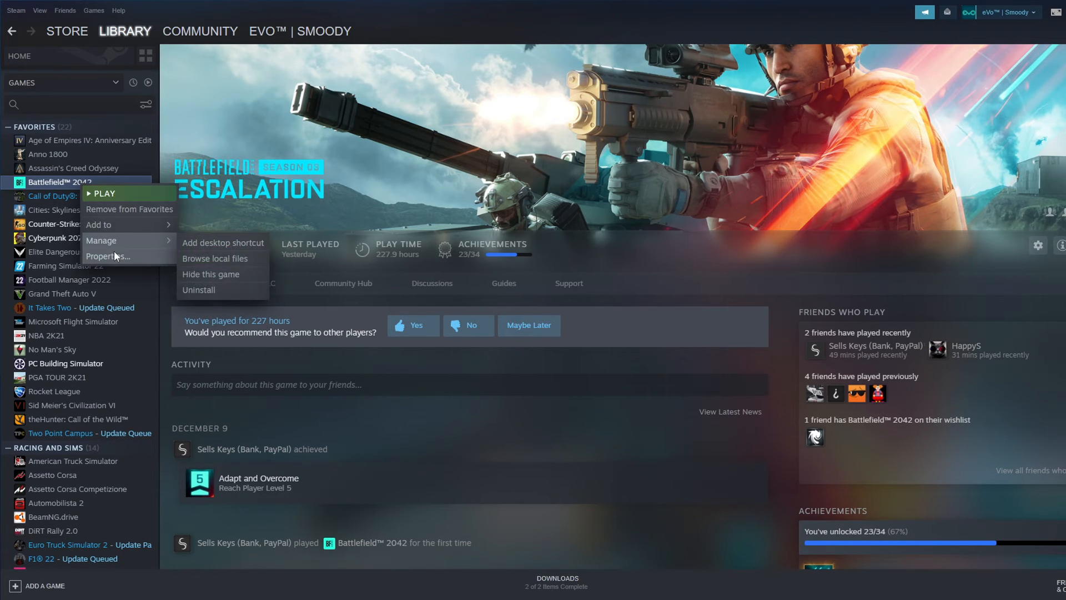
# - Show Battlefield 2042's Local Files properties to verify the integrity of its game files
pyautogui.click(108, 255)
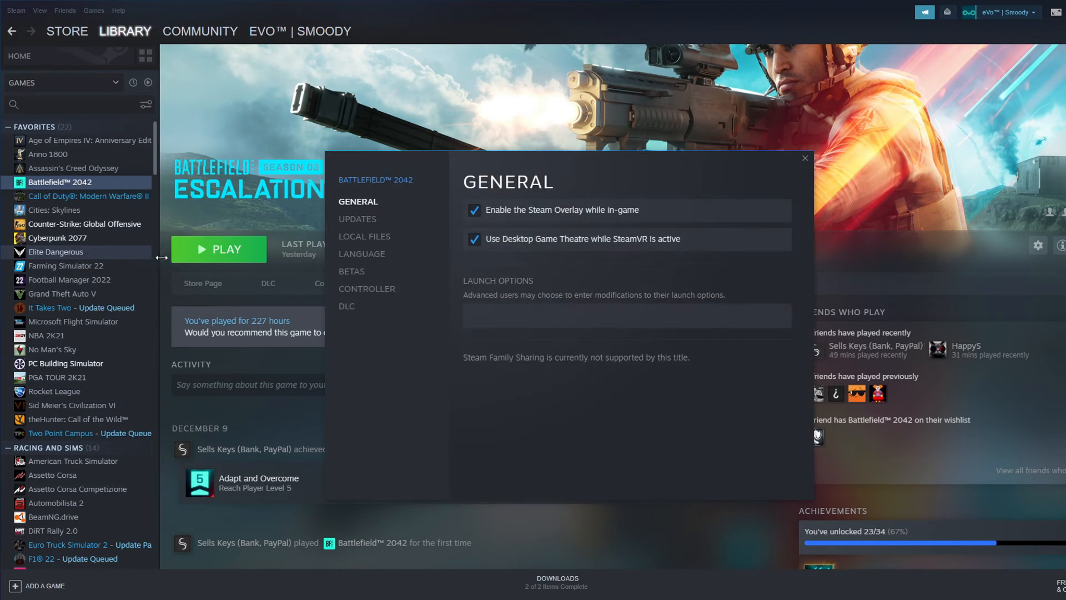
pyautogui.moveTo(401, 243)
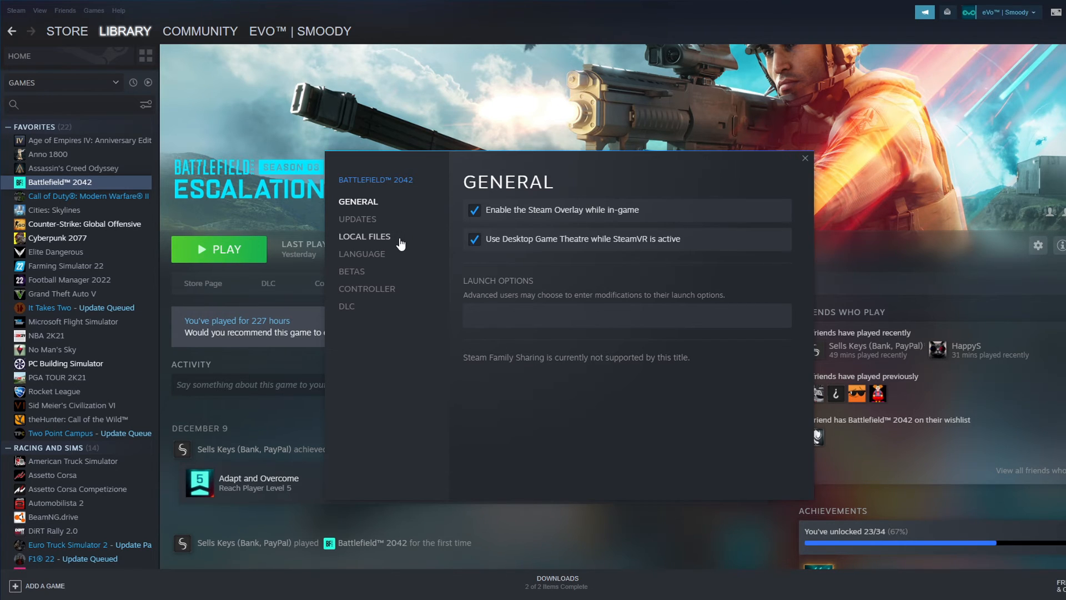
pyautogui.click(365, 236)
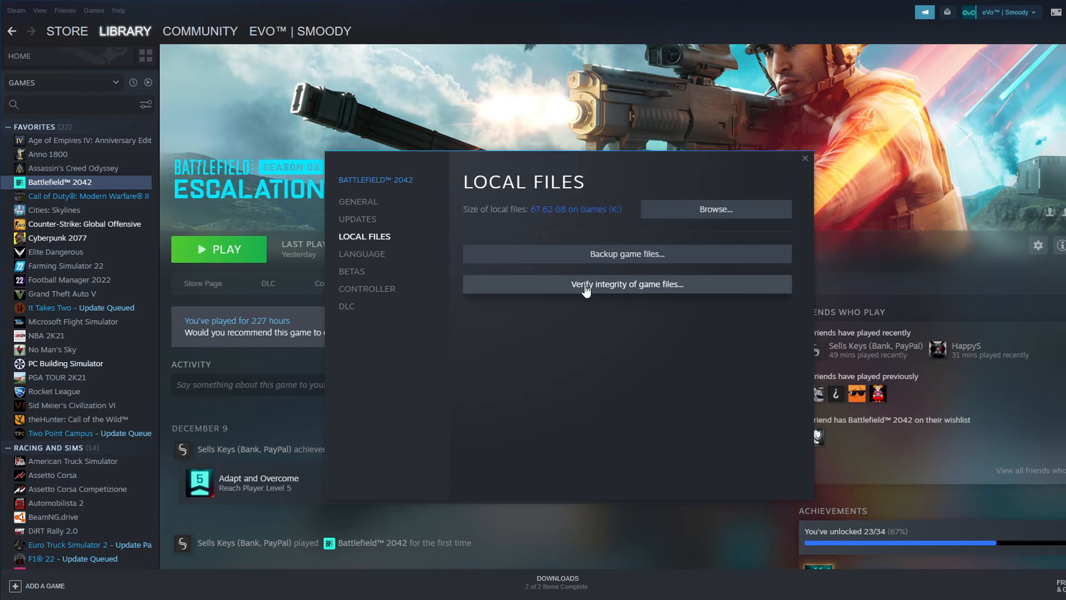
pyautogui.moveTo(602, 292)
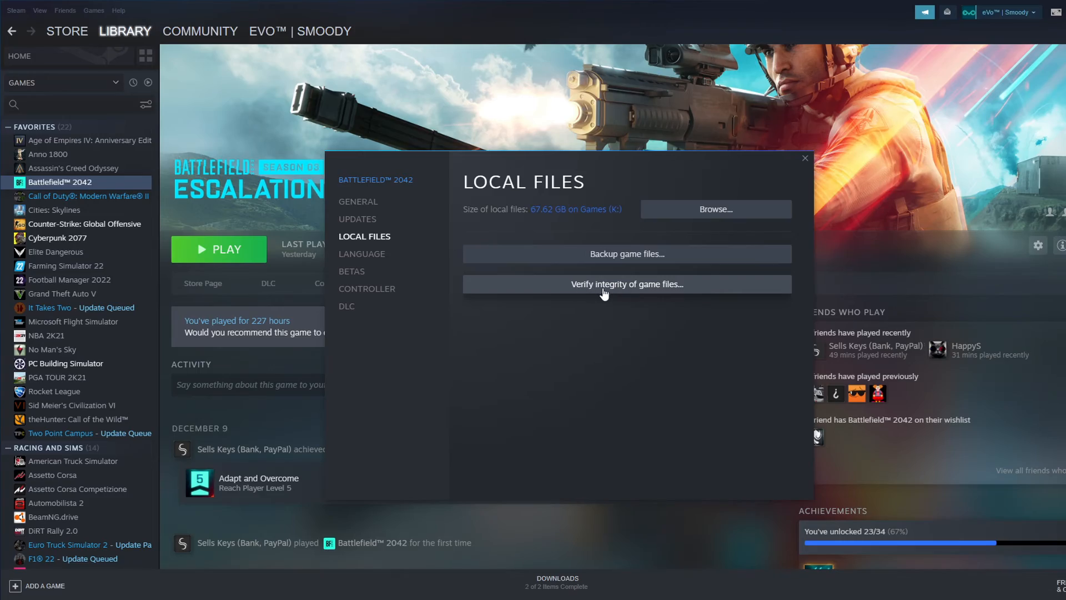
pyautogui.moveTo(578, 295)
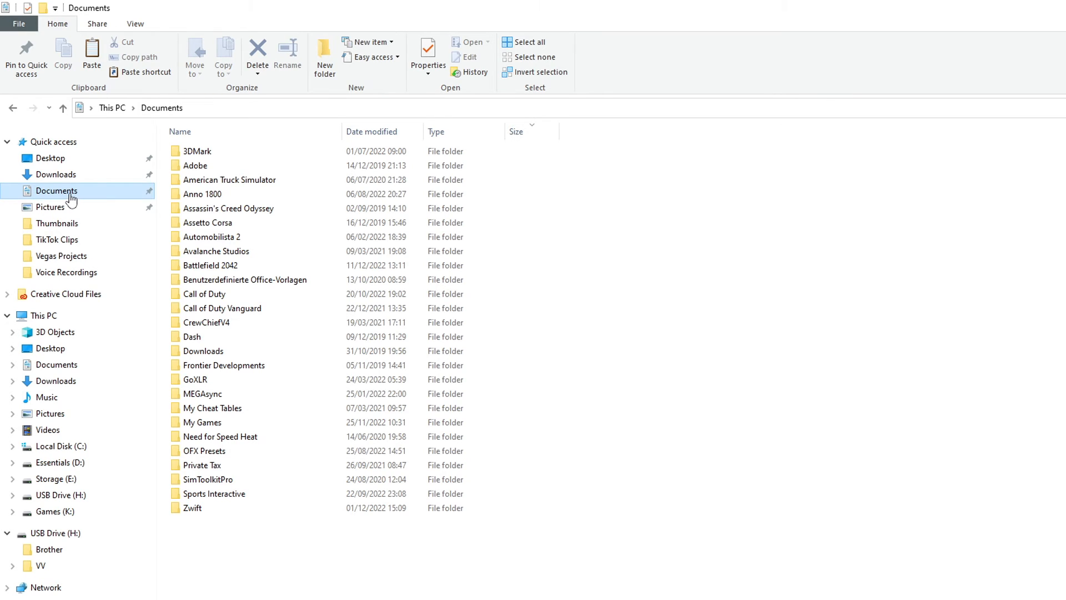
pyautogui.moveTo(211, 237)
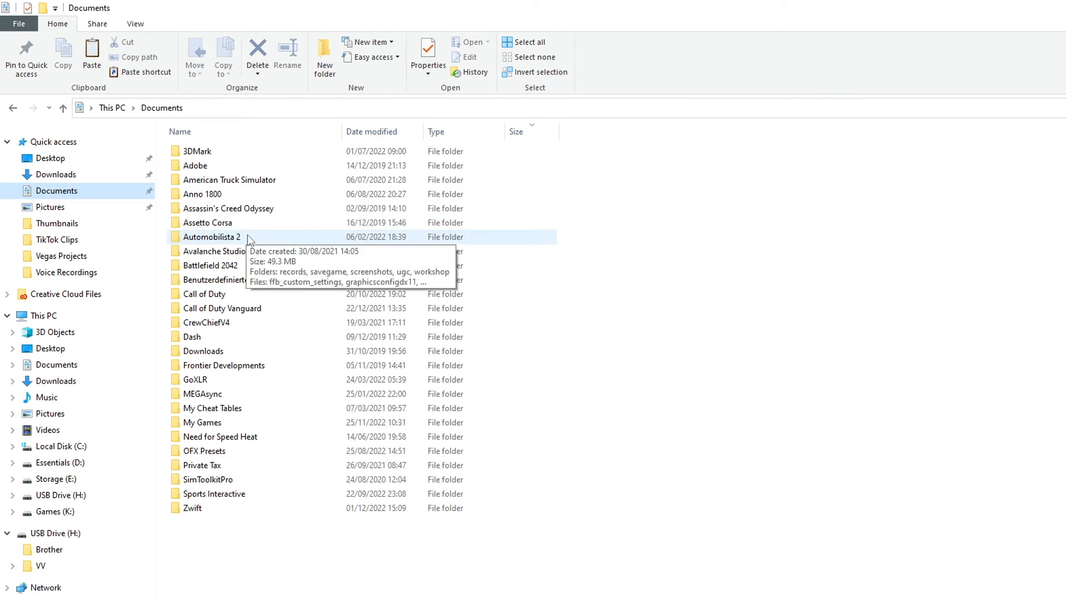
# - Go into Documents\Battlefield 2042\cache and select all its shader cache files
pyautogui.doubleClick(212, 266)
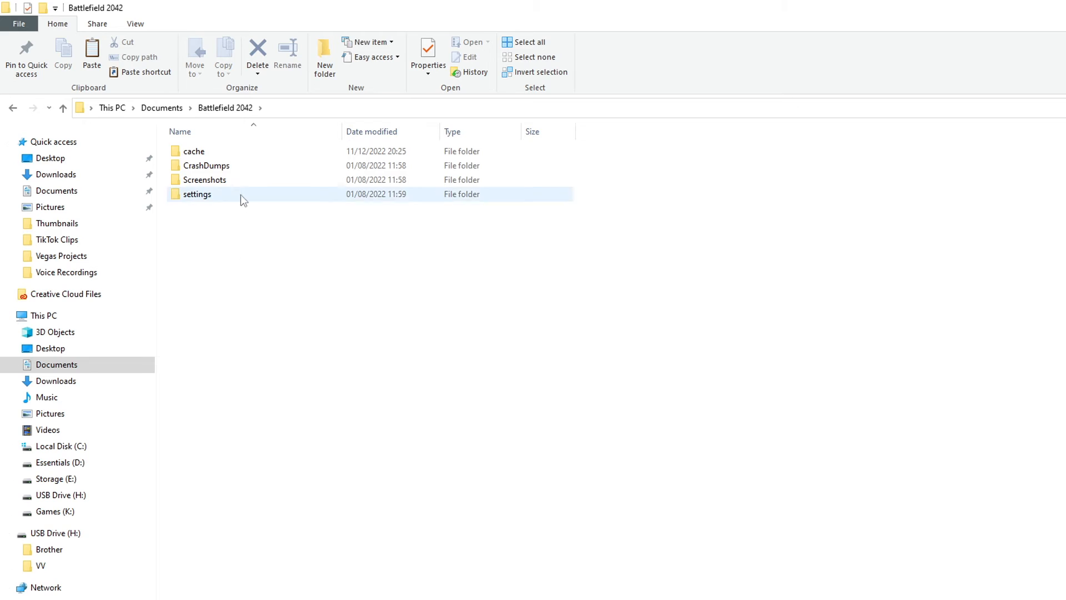
pyautogui.doubleClick(194, 150)
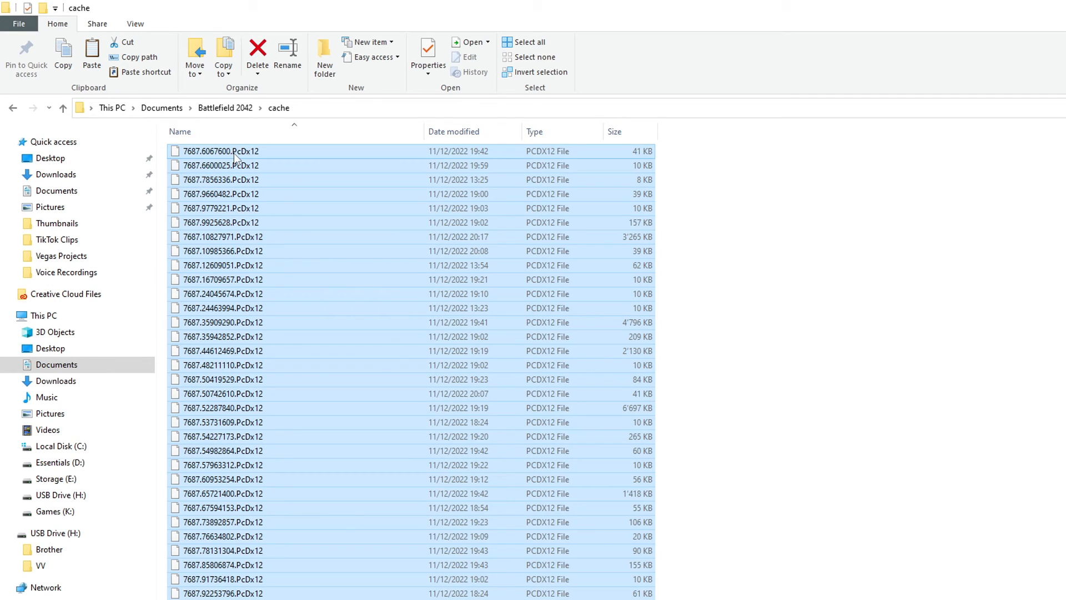
# - Delete all the cache files and return to the Battlefield 2042 folder
pyautogui.click(257, 51)
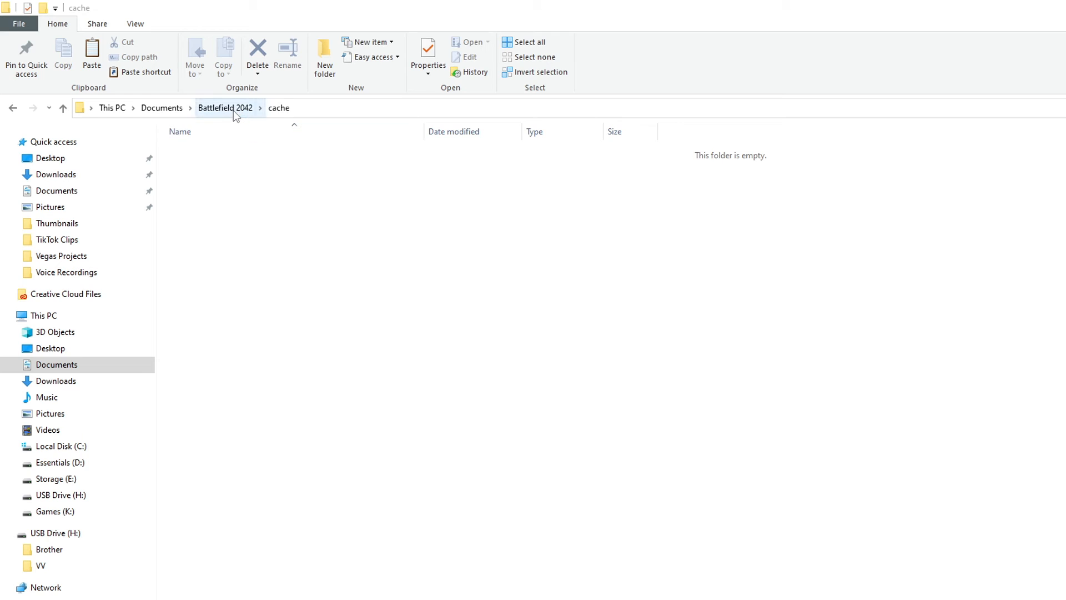
pyautogui.click(225, 108)
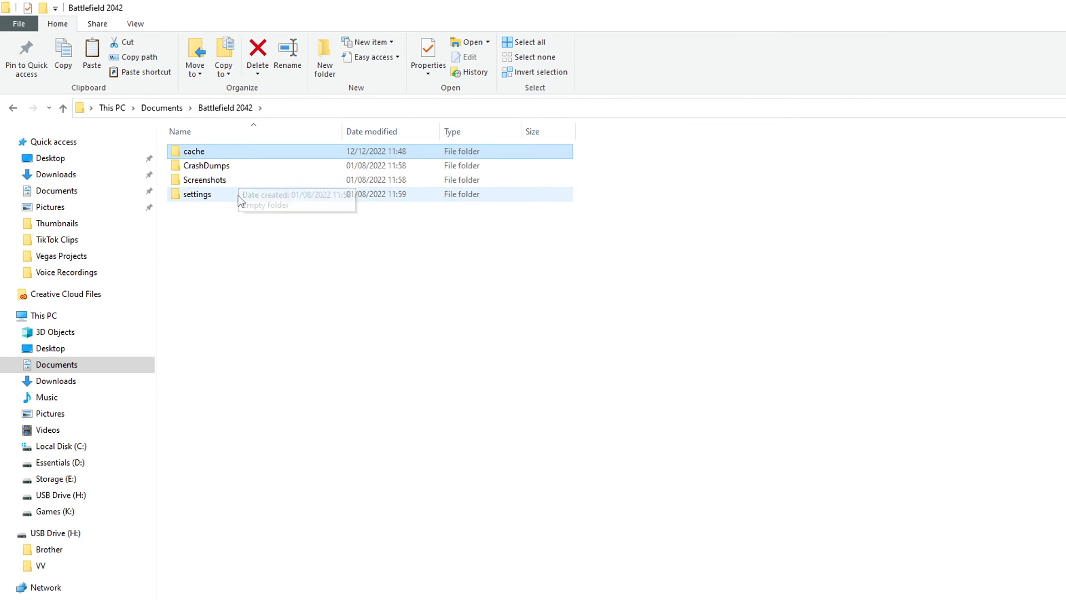
# - Go into the settings folder holding PROFSAVE and PROFSAVE_profile
pyautogui.doubleClick(196, 193)
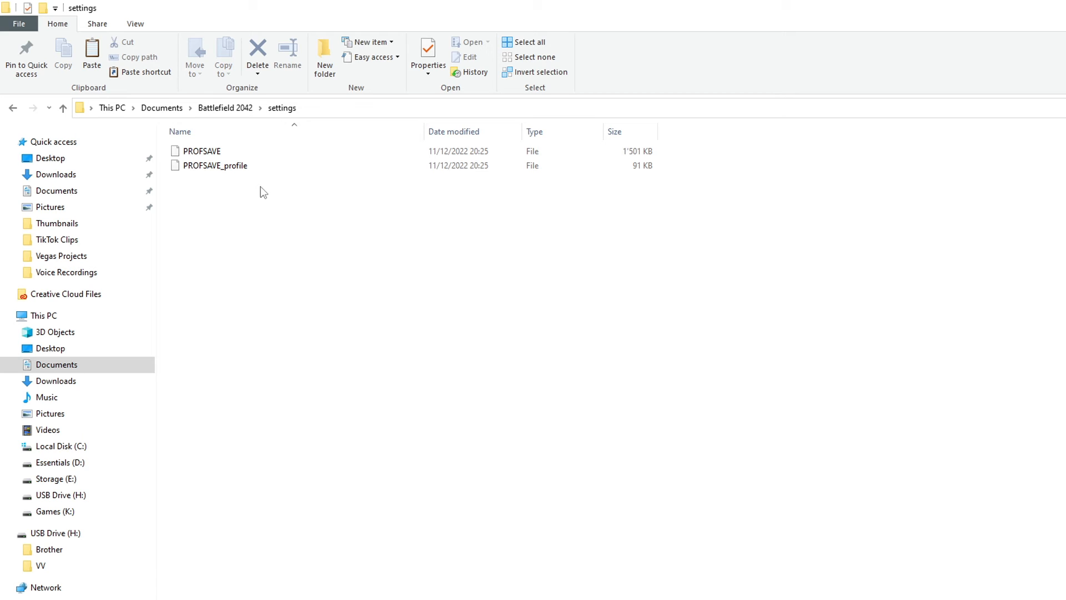
pyautogui.moveTo(214, 166)
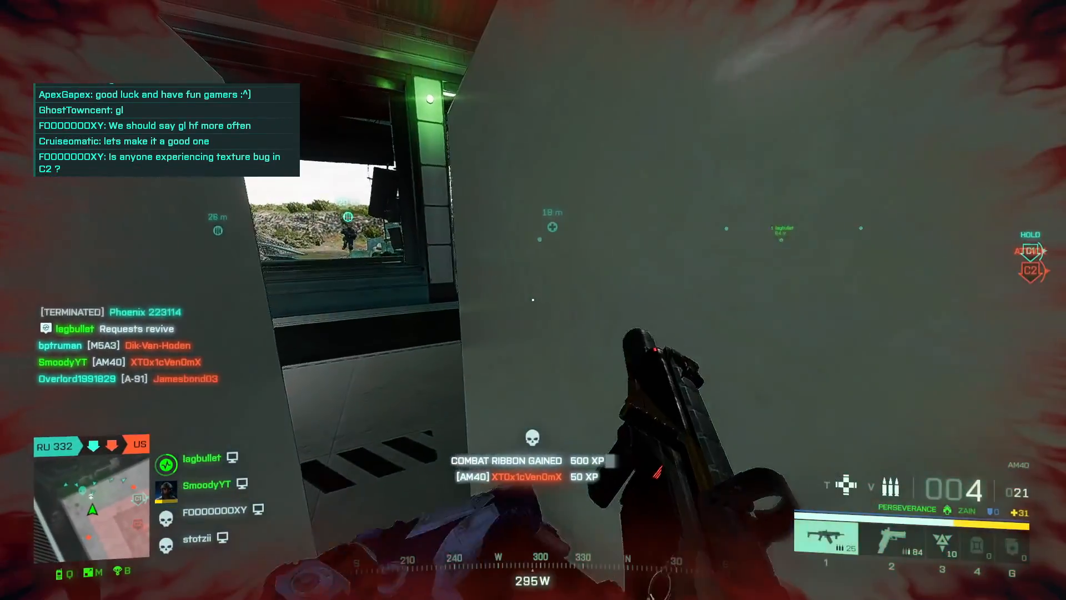
# - Switch to the pistol sidearm back in the Battlefield 2042 match
pyautogui.press('2')
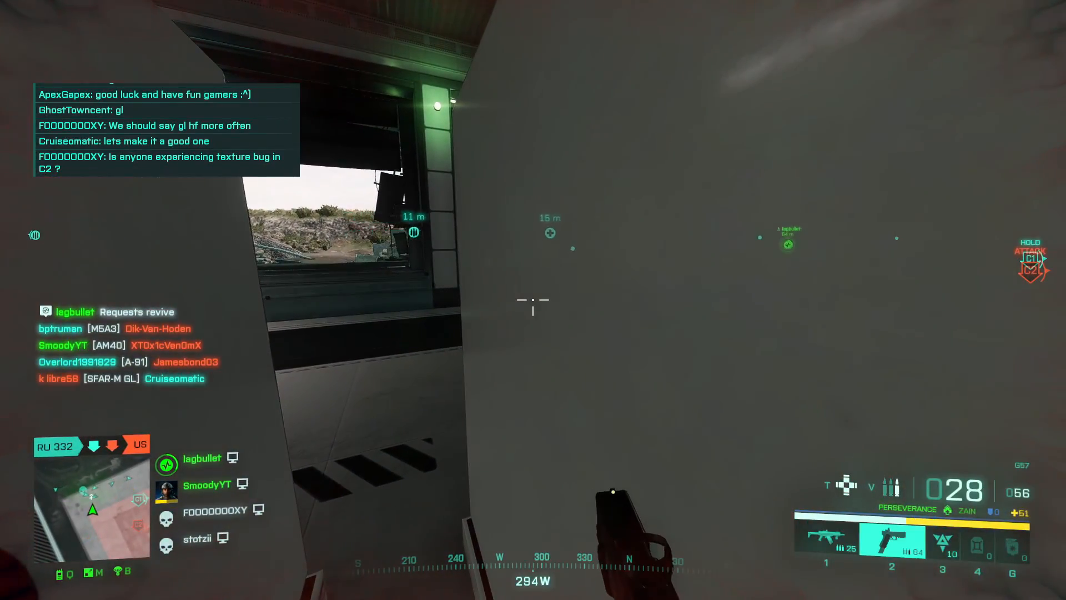